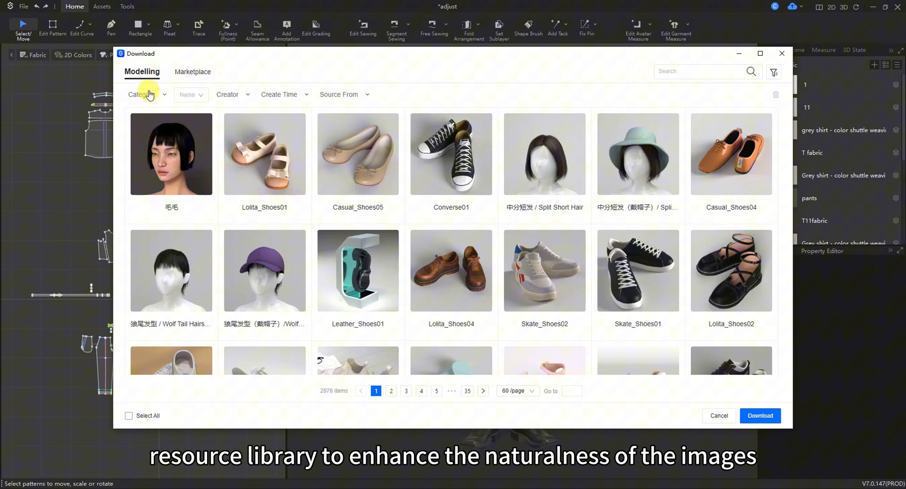
- Filter the Download library to Pose and browse page 4 of the pose thumbnails
{"action": "left_click", "coordinate": [157, 209]}
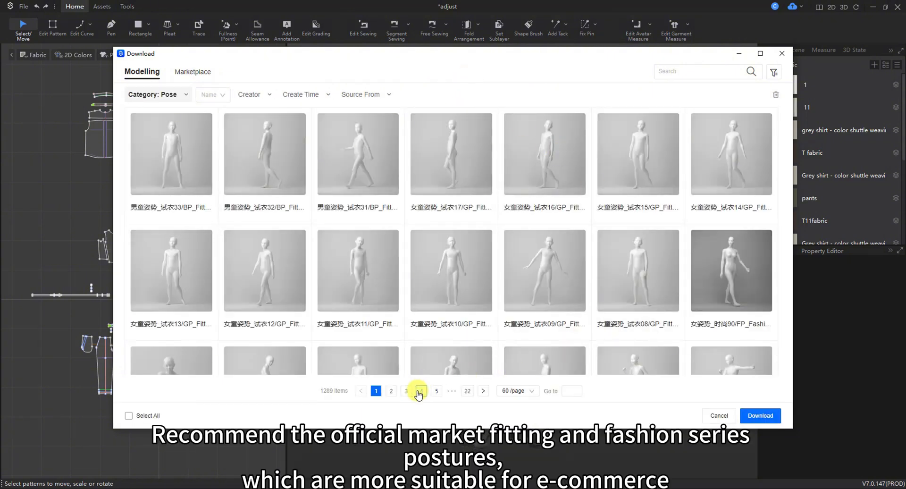
{"action": "left_click", "coordinate": [413, 391]}
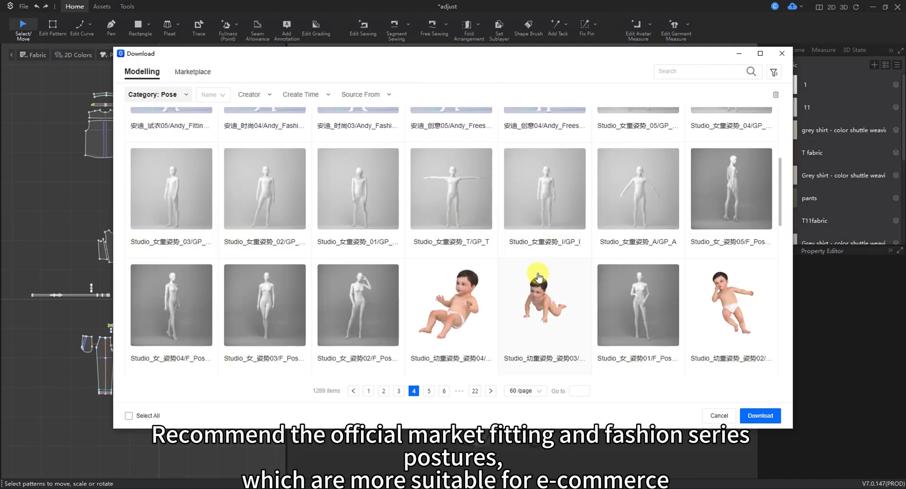
{"action": "scroll", "scroll_direction": "down", "scroll_amount": 3}
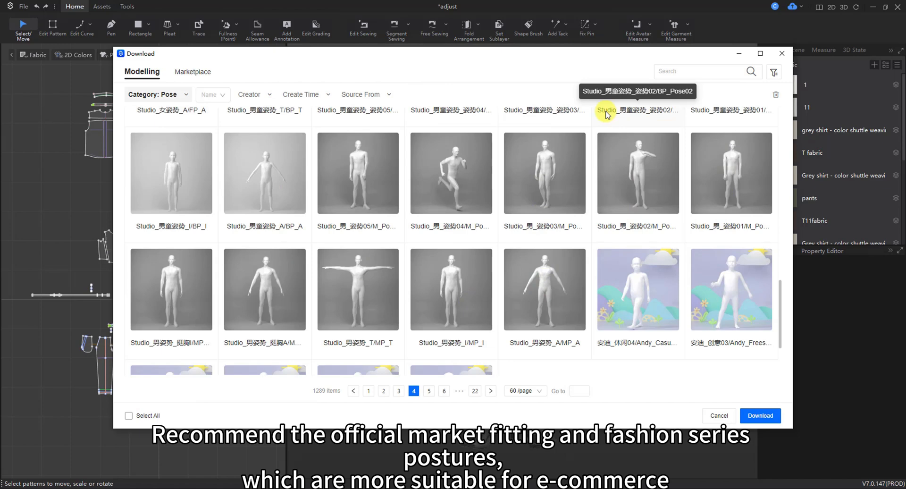
{"action": "left_click", "coordinate": [761, 416]}
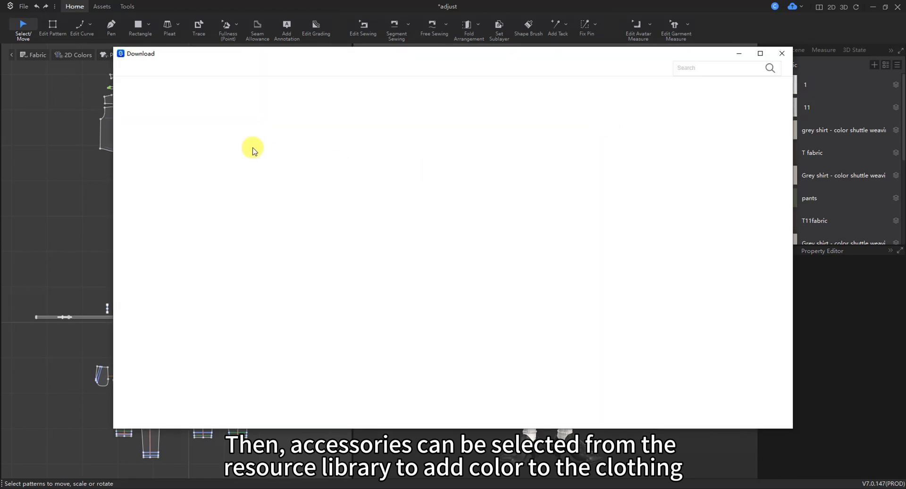
- Filter the library to Avatar Accessory, browse to page 2, then close the Download dialog
{"action": "left_click", "coordinate": [168, 96]}
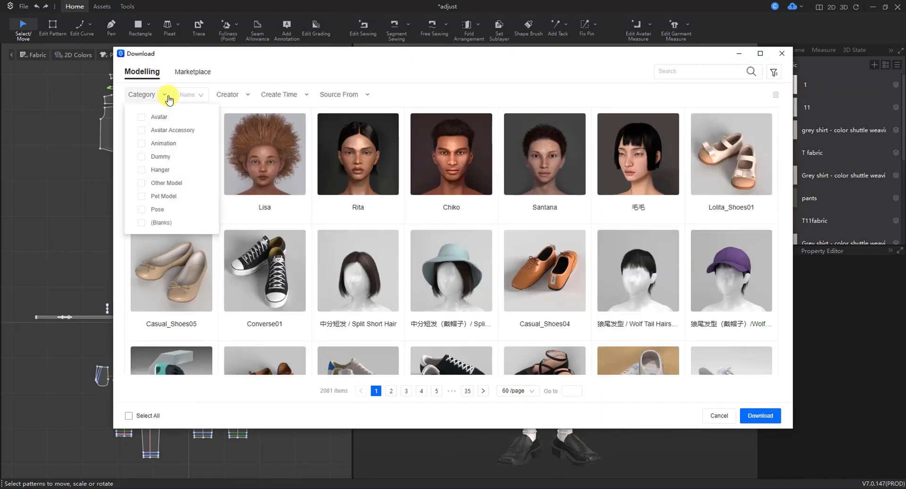
{"action": "left_click", "coordinate": [172, 130]}
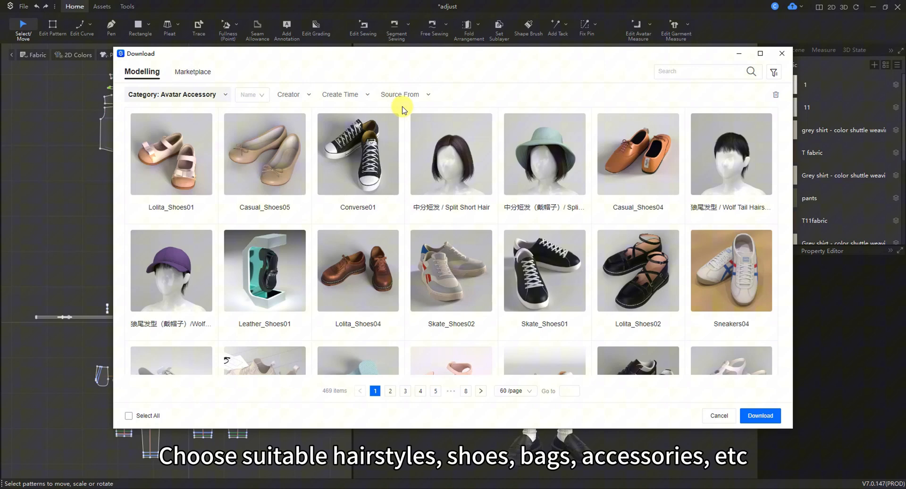
{"action": "scroll", "scroll_direction": "down", "scroll_amount": 3}
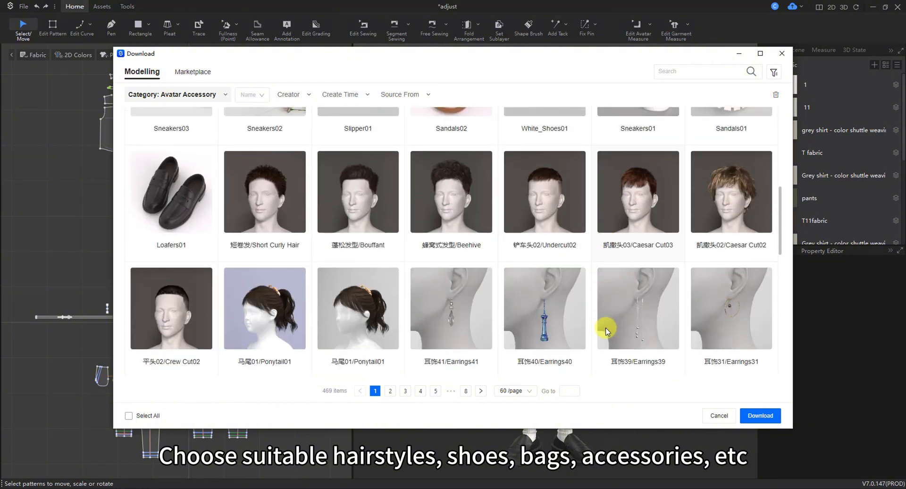
{"action": "scroll", "scroll_direction": "down", "scroll_amount": 3}
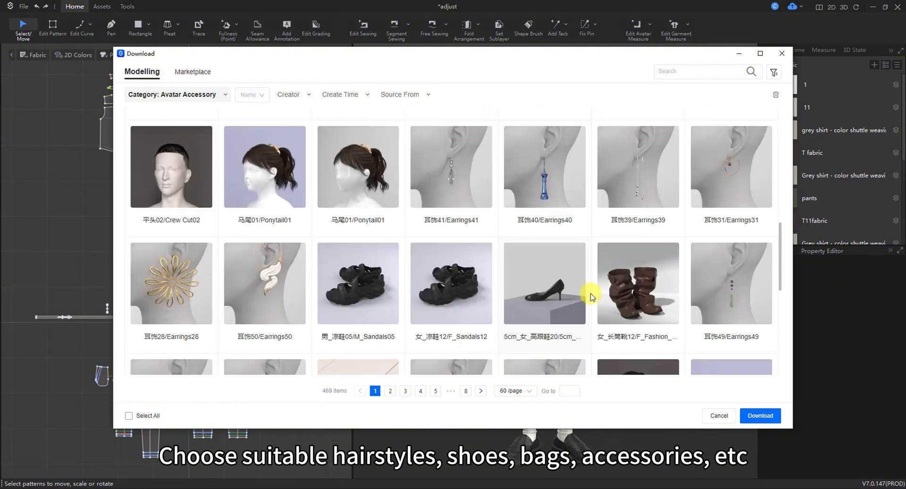
{"action": "left_click", "coordinate": [390, 391]}
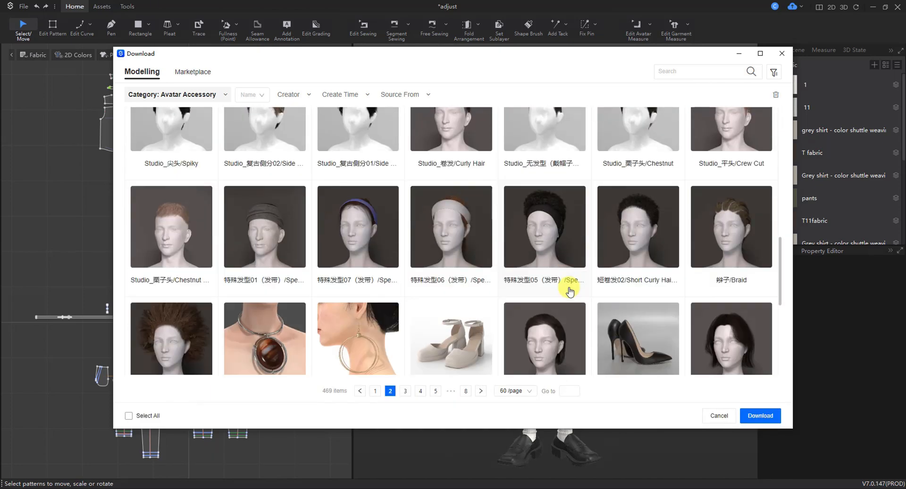
{"action": "left_click", "coordinate": [719, 415]}
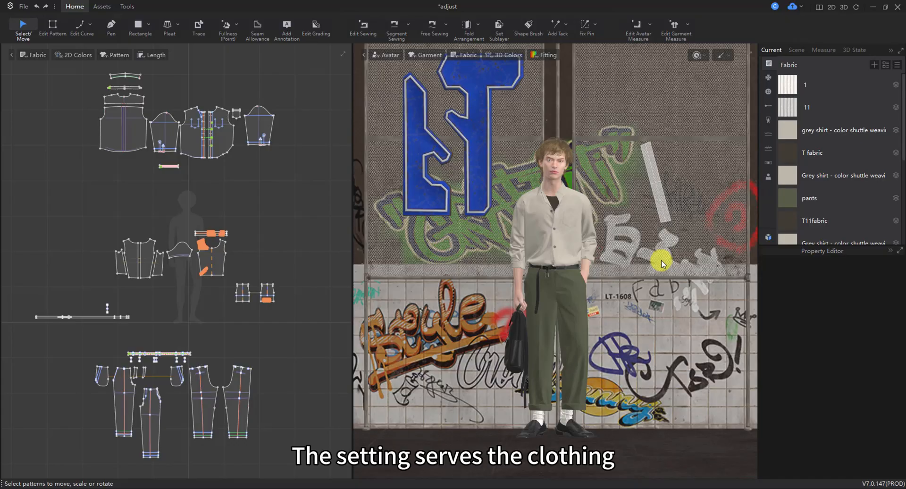
- Switch the 3D window to ray-traced rendering and show the downloadable .ssc scene library
{"action": "left_click", "coordinate": [729, 55]}
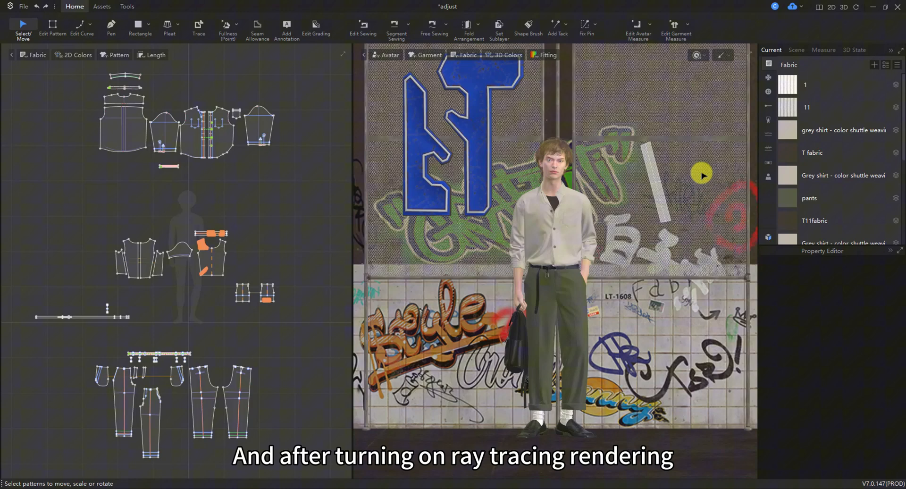
{"action": "left_click", "coordinate": [696, 54]}
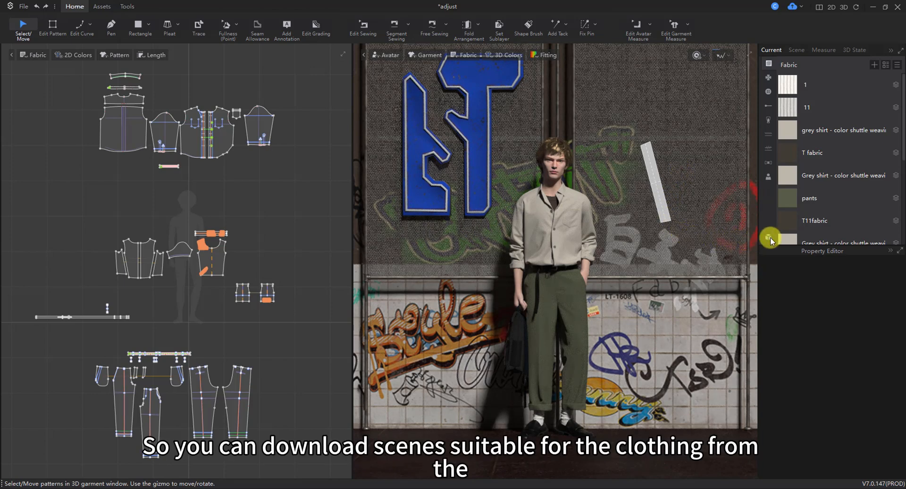
{"action": "left_click", "coordinate": [285, 197]}
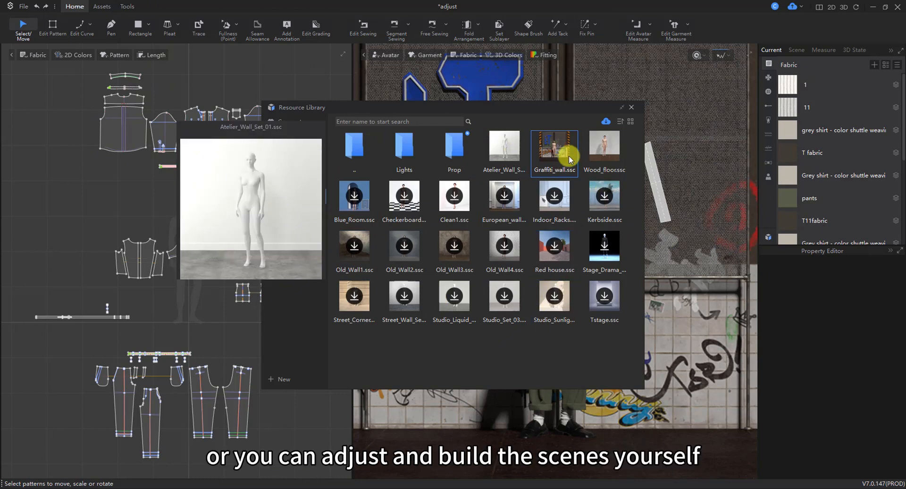
- Load the Atelier_Wall_Set_01 white-wall studio scene in place of the graffiti backdrop
{"action": "left_click", "coordinate": [503, 145]}
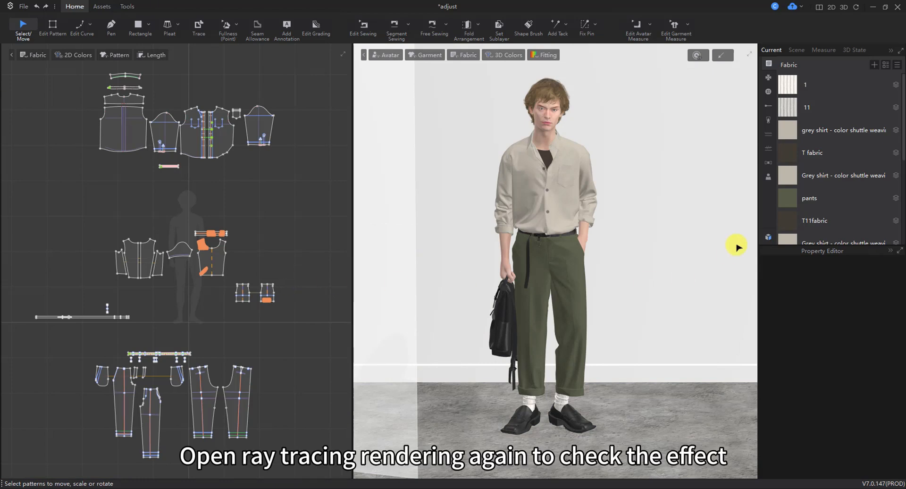
{"action": "mouse_move", "coordinate": [648, 291]}
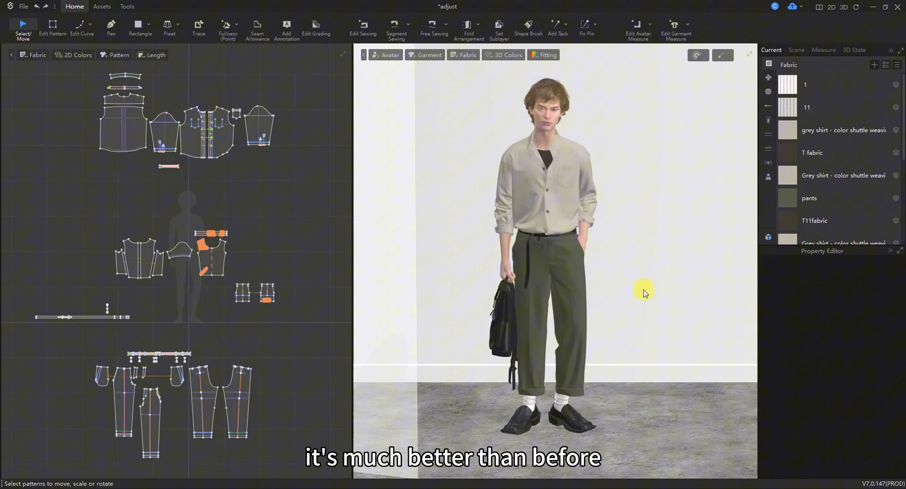
- Start an Offline Render from the Tools tab and pull up the Light Library preset list
{"action": "left_click", "coordinate": [722, 55]}
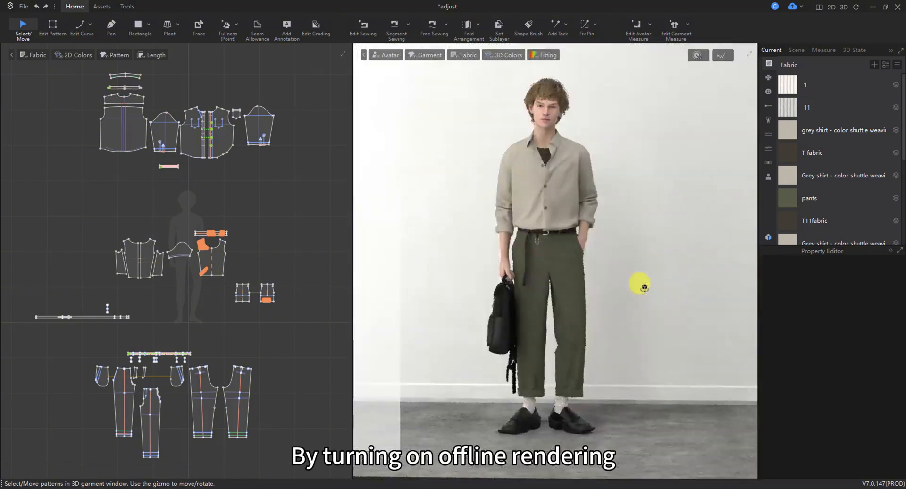
{"action": "left_click", "coordinate": [126, 6]}
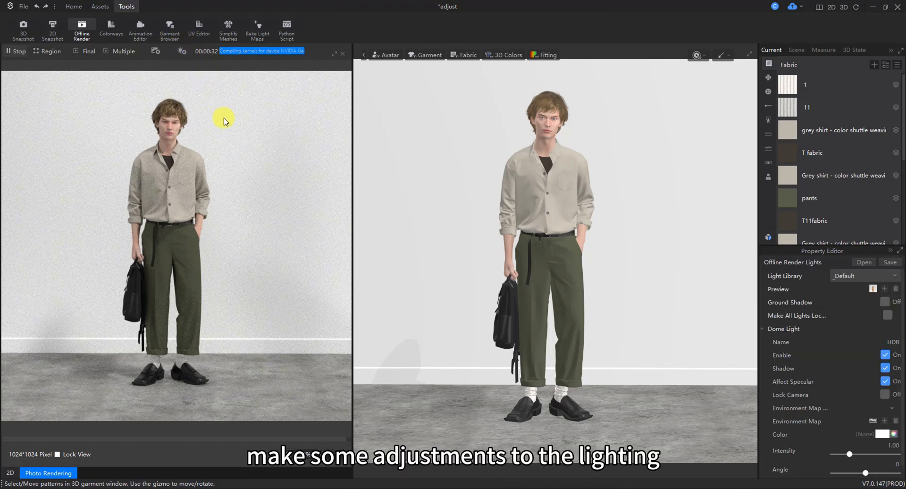
{"action": "left_click", "coordinate": [865, 276]}
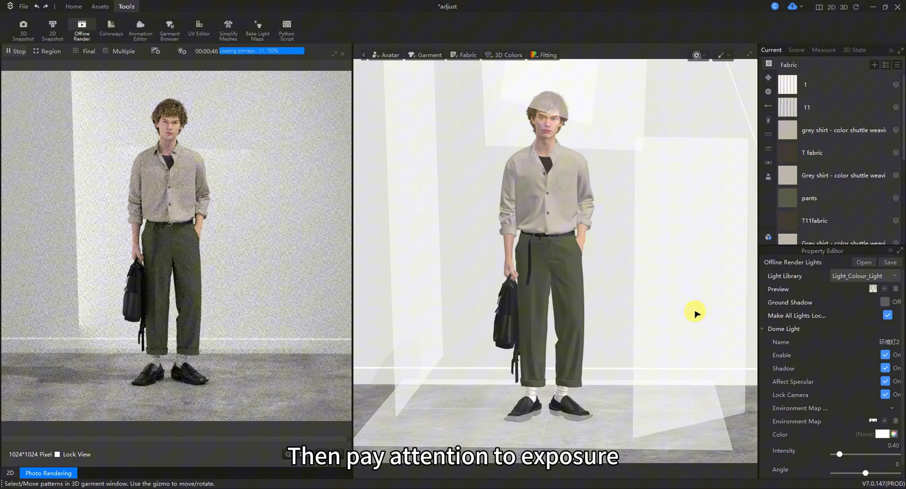
{"action": "left_click", "coordinate": [863, 275]}
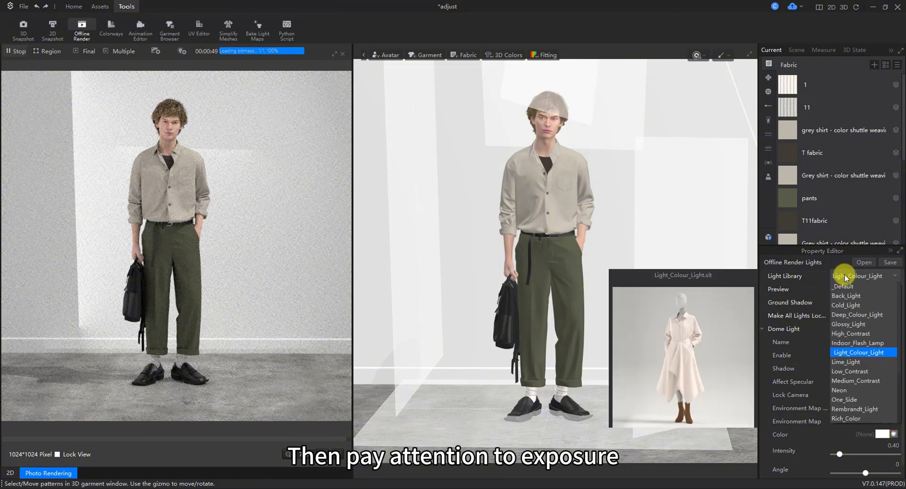
- Apply a light preset with the area light at intensity 2.00 above the head and finish the render
{"action": "left_click", "coordinate": [861, 352]}
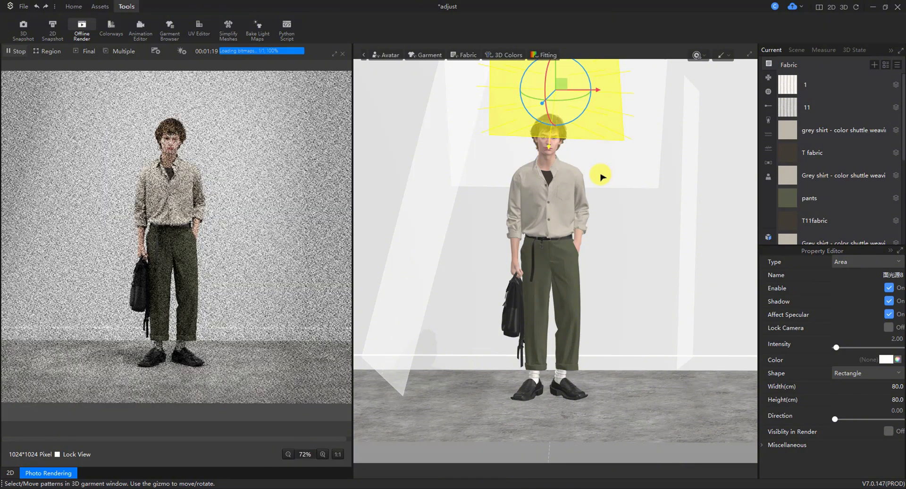
{"action": "left_click", "coordinate": [22, 27]}
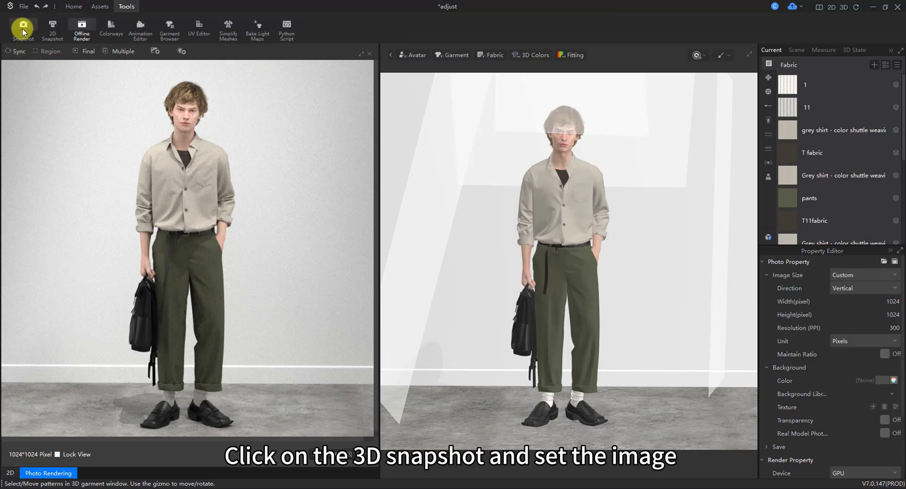
- Go from the 3D Snapshot settings into the AI Snapshot model-selection dialog
{"action": "left_click", "coordinate": [22, 27]}
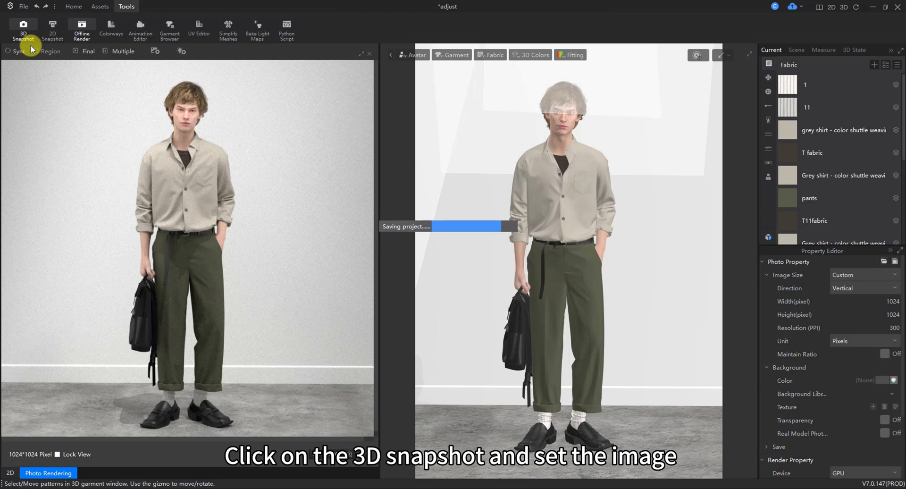
{"action": "left_click", "coordinate": [22, 29]}
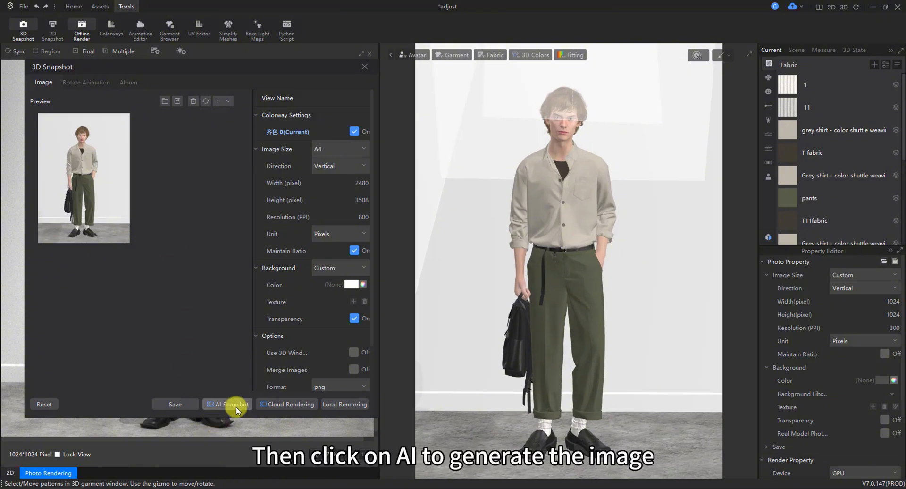
{"action": "left_click", "coordinate": [230, 404]}
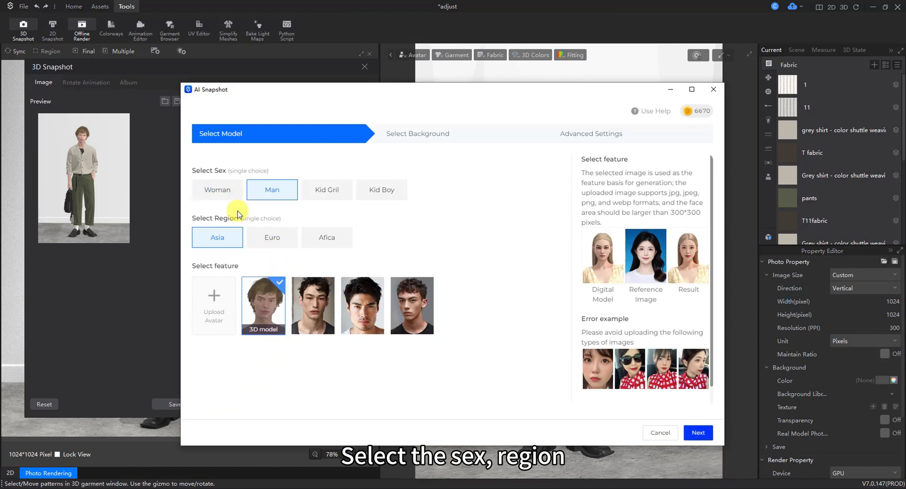
{"action": "mouse_move", "coordinate": [243, 178]}
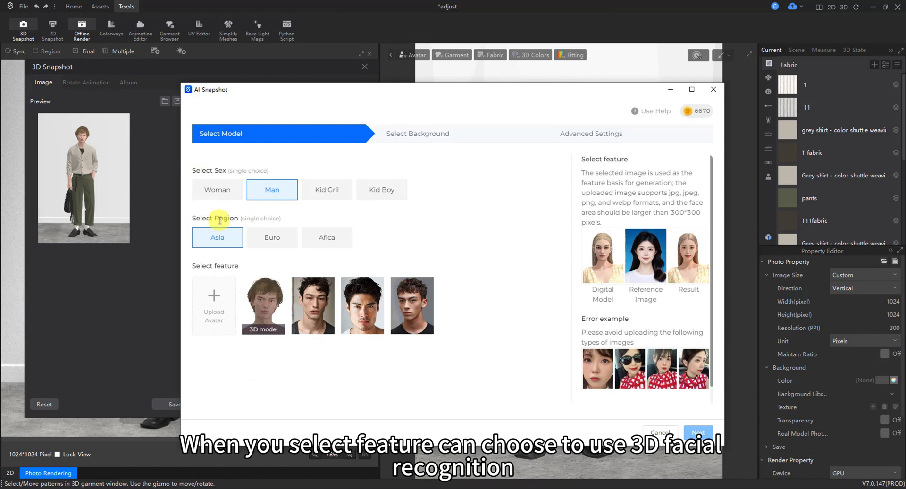
{"action": "mouse_move", "coordinate": [274, 261]}
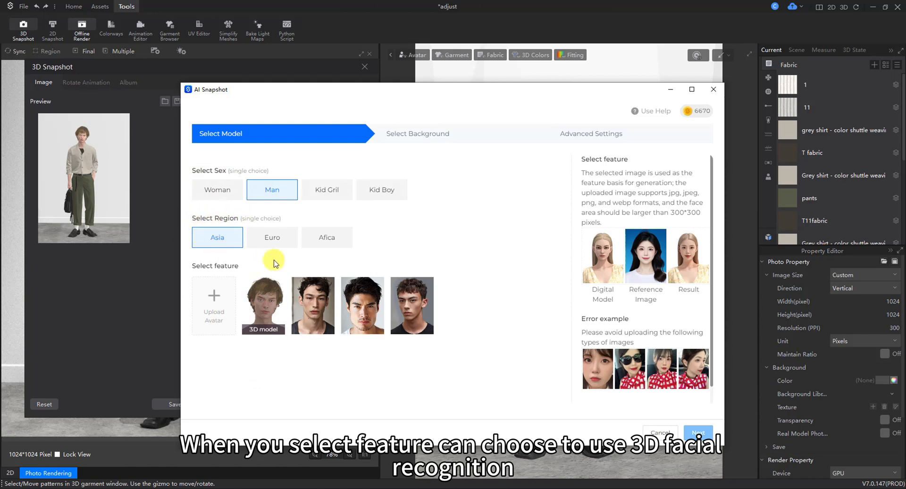
- Choose Euro as the region and the blond face thumbnail as the model feature
{"action": "left_click", "coordinate": [272, 237]}
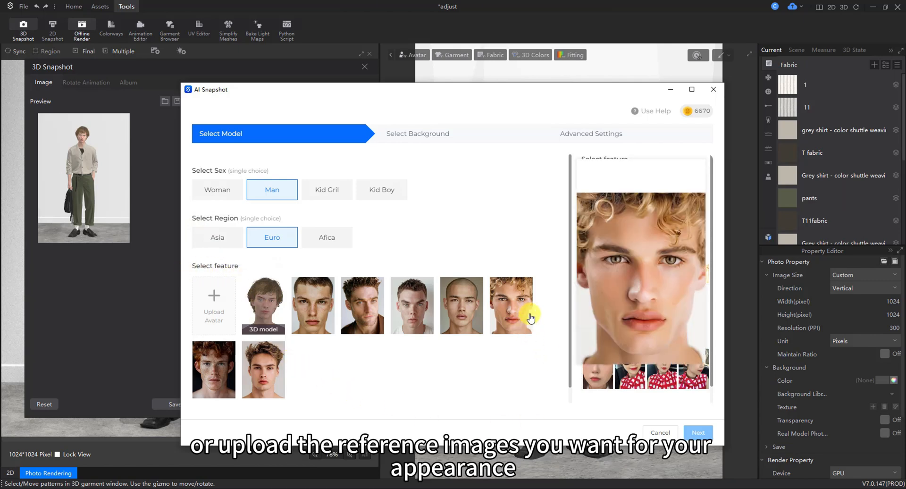
{"action": "left_click", "coordinate": [511, 304]}
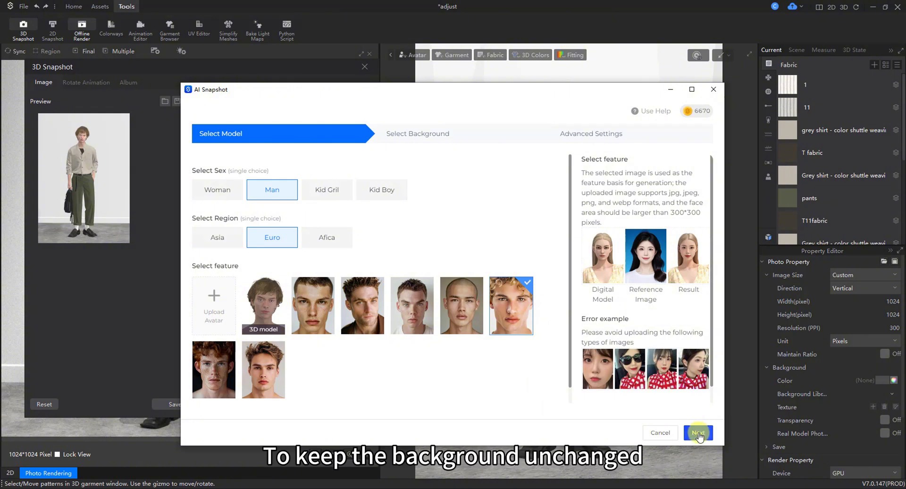
- At Select Background, try Picture background, then keep the current 3D model's own background
{"action": "left_click", "coordinate": [699, 432]}
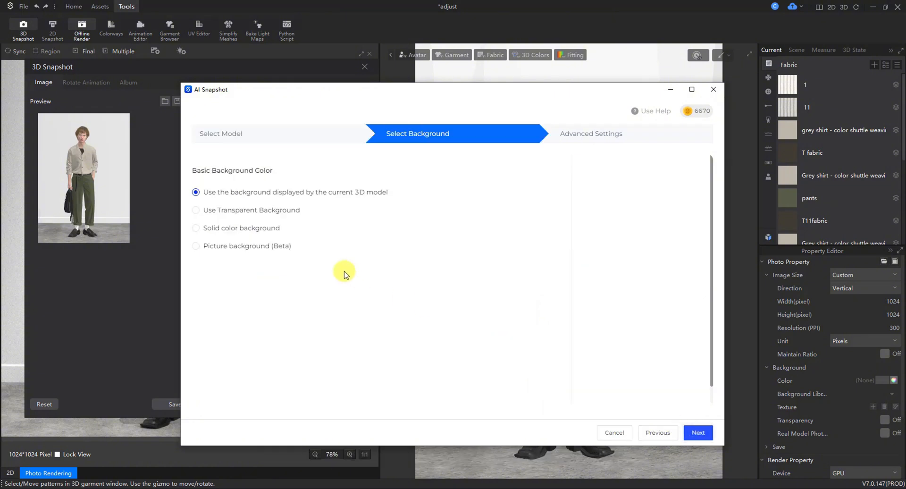
{"action": "mouse_move", "coordinate": [277, 177]}
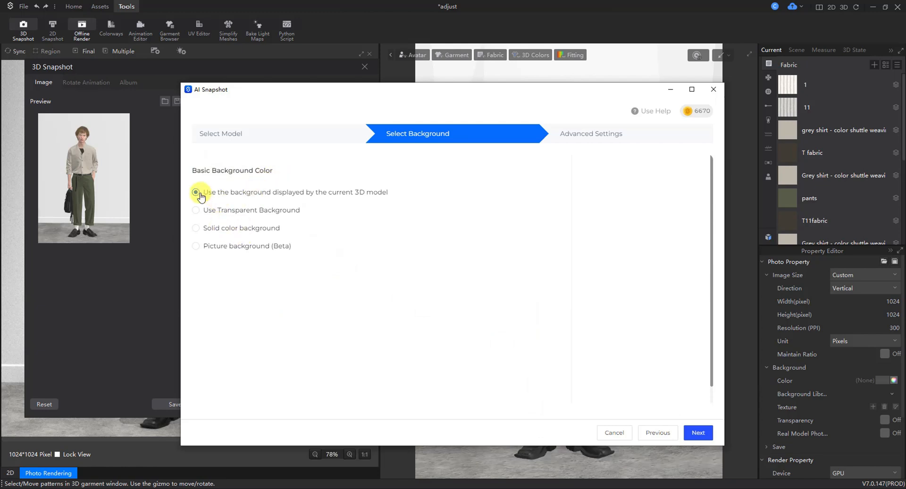
{"action": "left_click", "coordinate": [195, 191]}
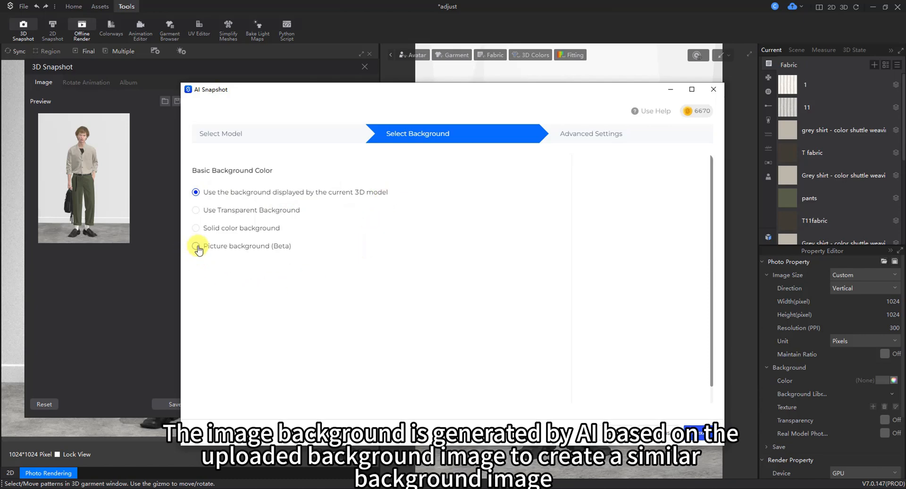
{"action": "left_click", "coordinate": [196, 245]}
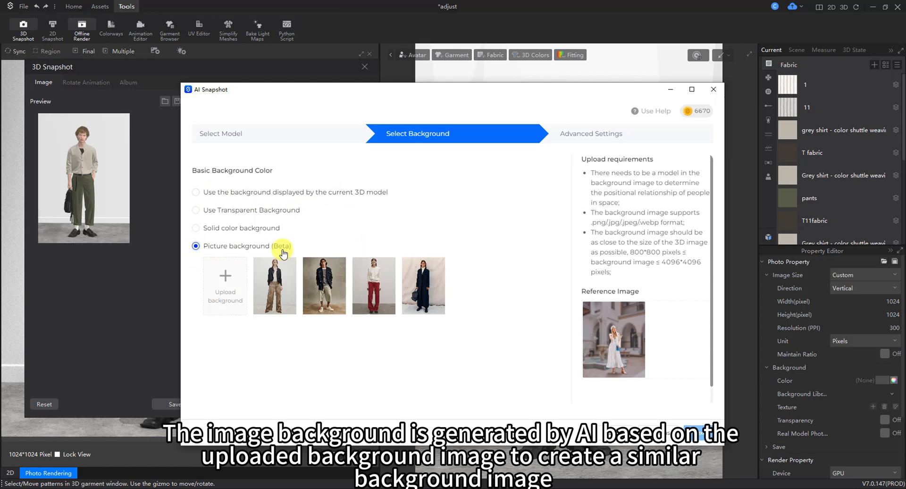
{"action": "mouse_move", "coordinate": [225, 288]}
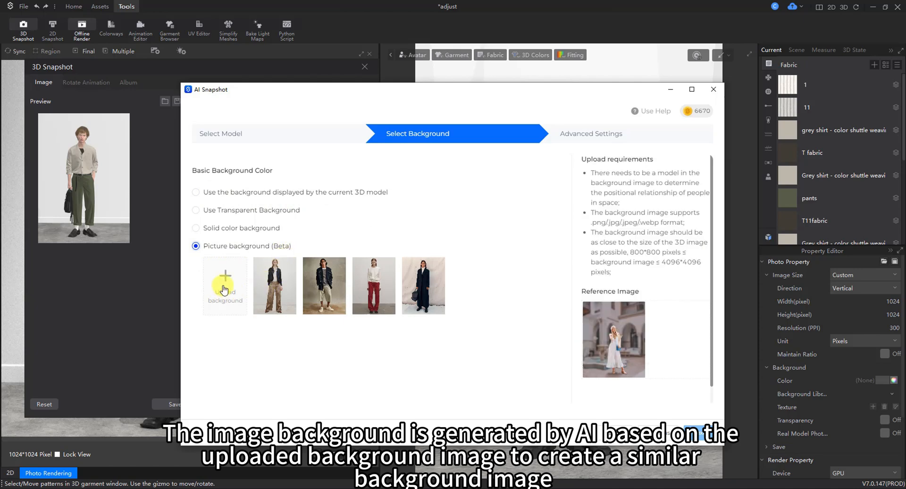
{"action": "left_click", "coordinate": [422, 285]}
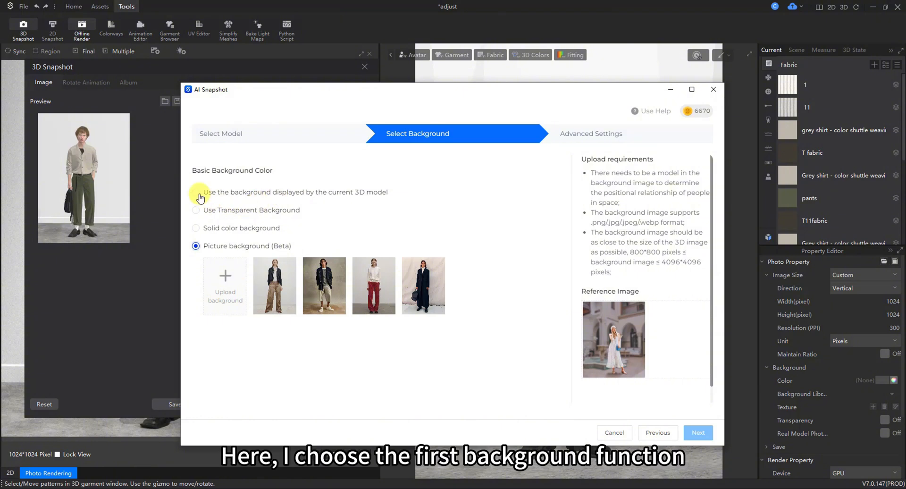
{"action": "left_click", "coordinate": [196, 192]}
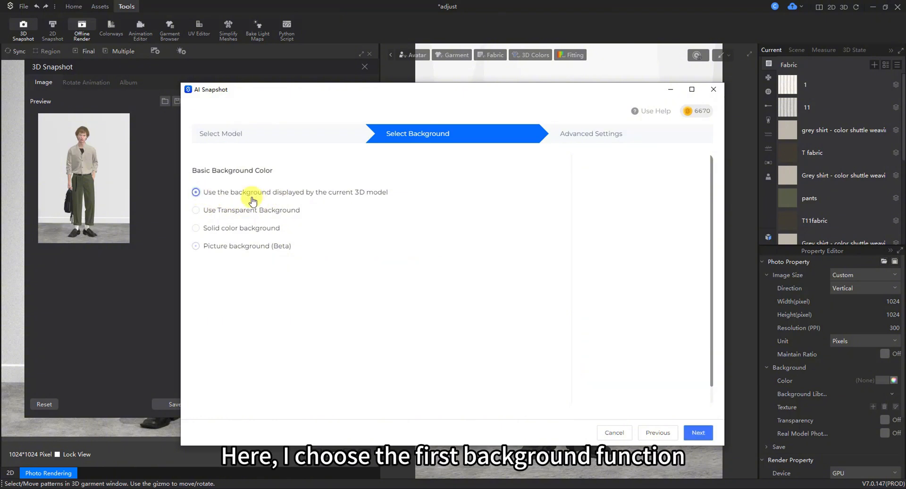
{"action": "left_click", "coordinate": [197, 191]}
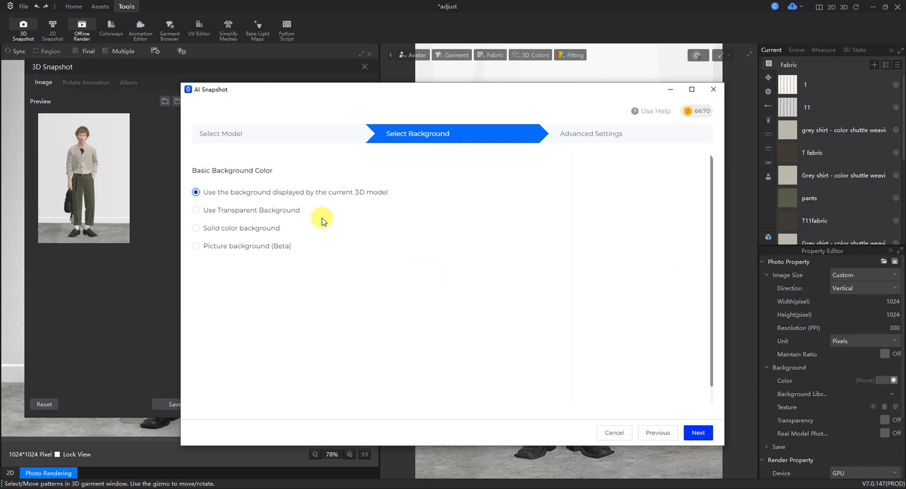
{"action": "mouse_move", "coordinate": [484, 293]}
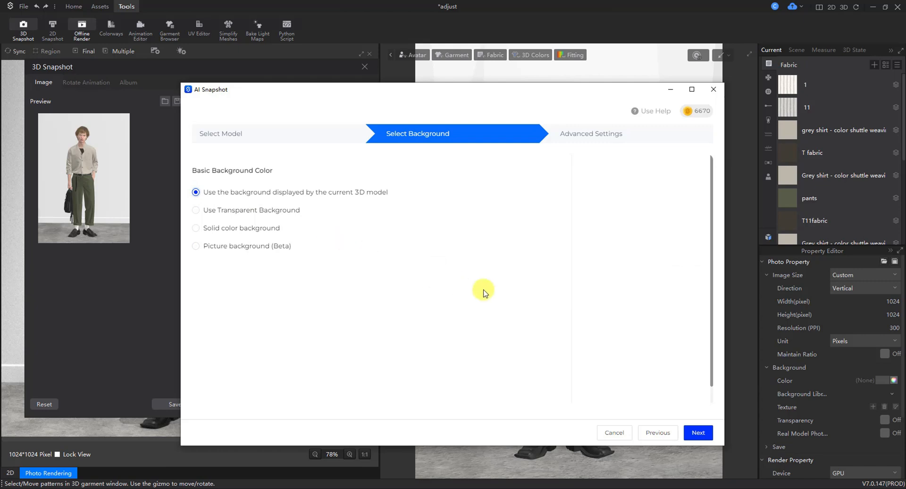
{"action": "mouse_move", "coordinate": [684, 421]}
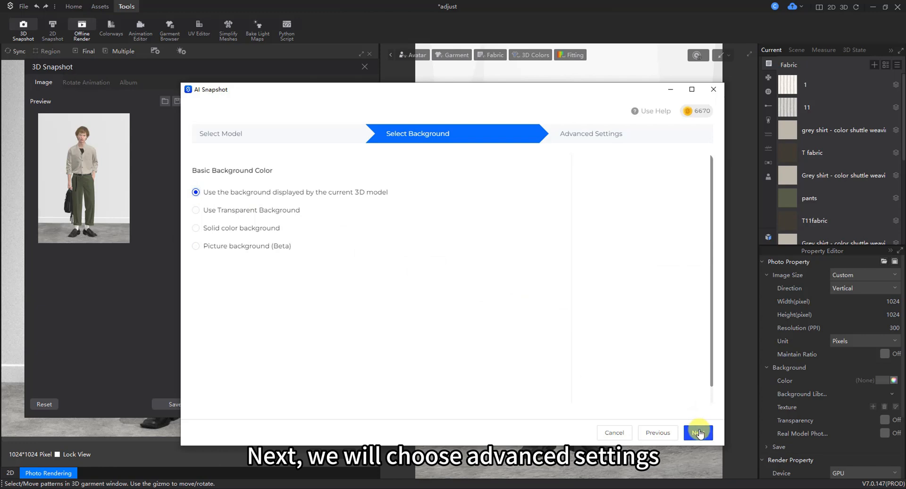
- In advanced settings, switch on 4K Rendering and Pleats Strengthened, leaving cloud rendering off
{"action": "left_click", "coordinate": [698, 432]}
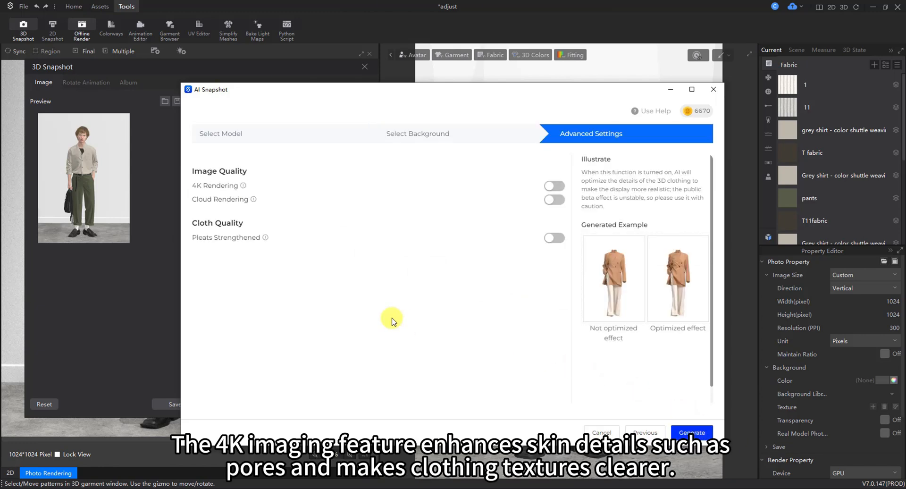
{"action": "mouse_move", "coordinate": [387, 315]}
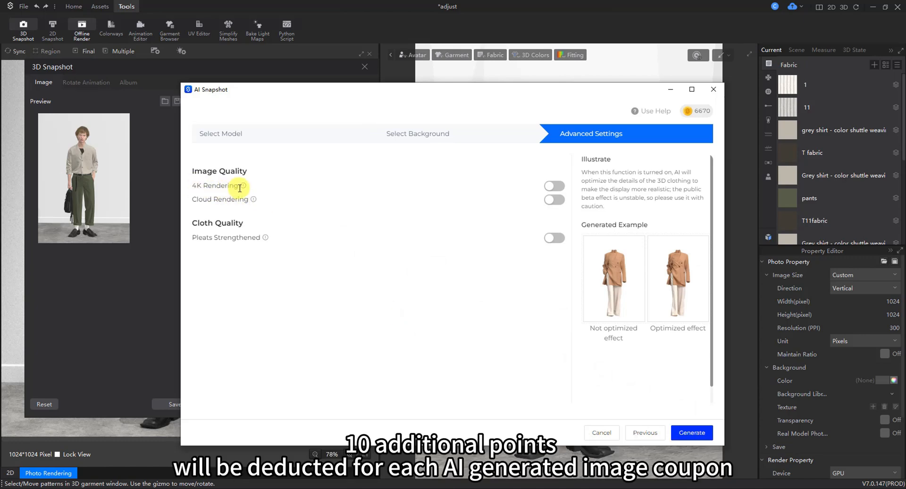
{"action": "mouse_move", "coordinate": [279, 192]}
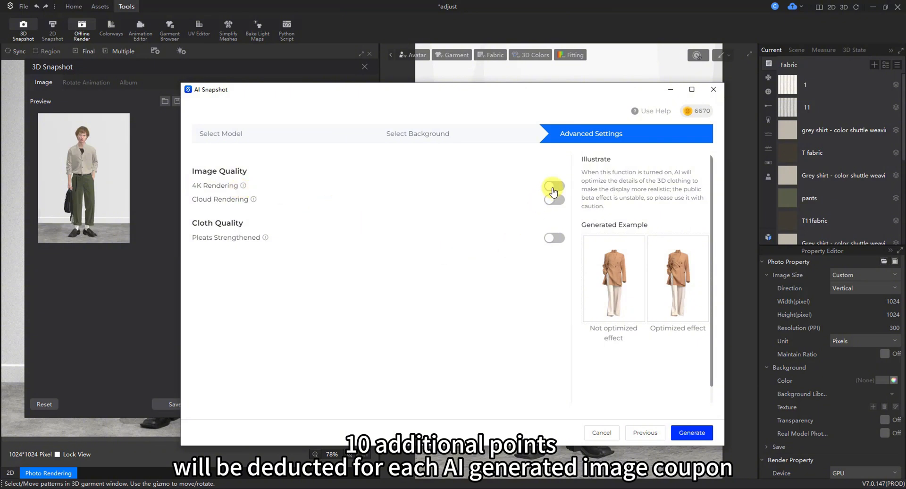
{"action": "left_click", "coordinate": [553, 186]}
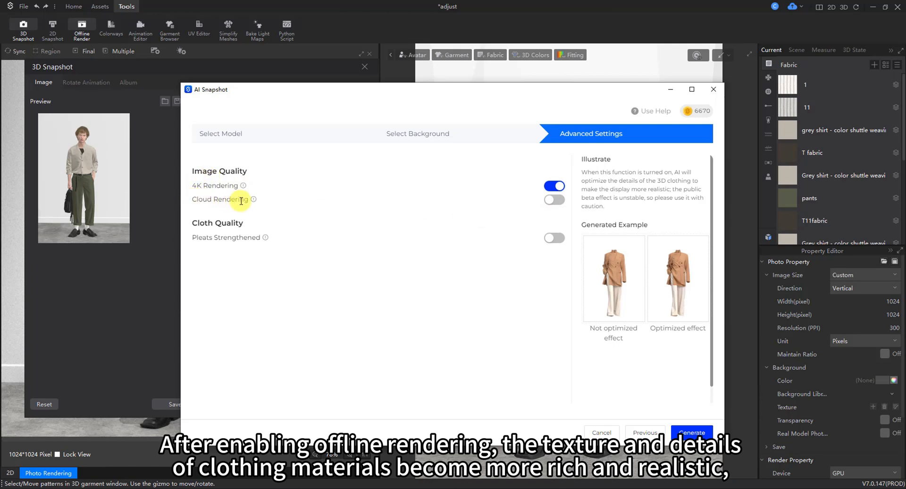
{"action": "mouse_move", "coordinate": [254, 199]}
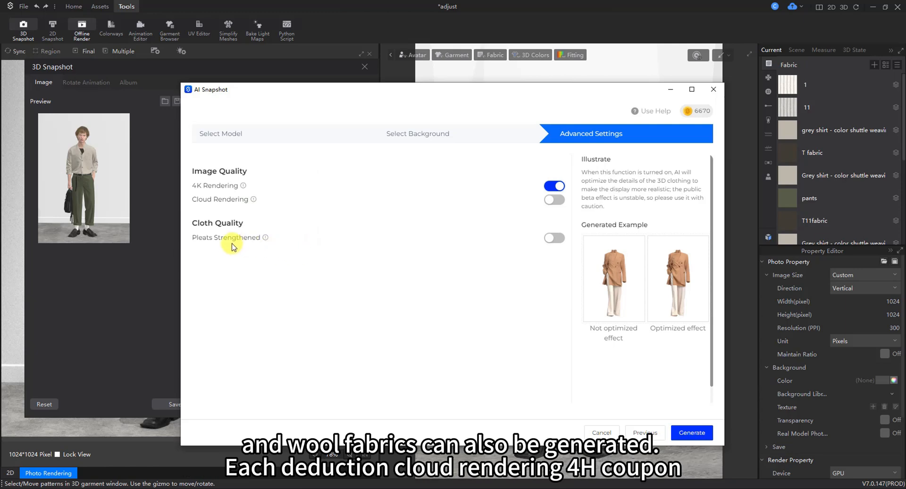
{"action": "mouse_move", "coordinate": [203, 255]}
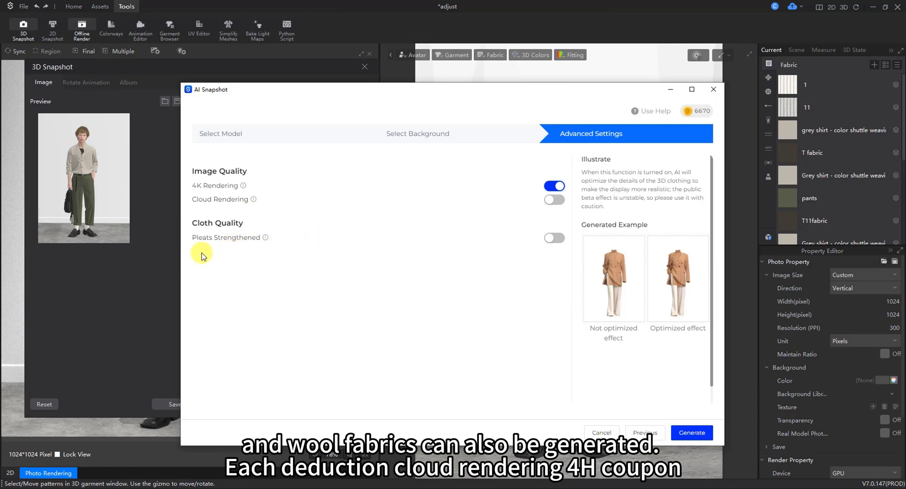
{"action": "mouse_move", "coordinate": [260, 239]}
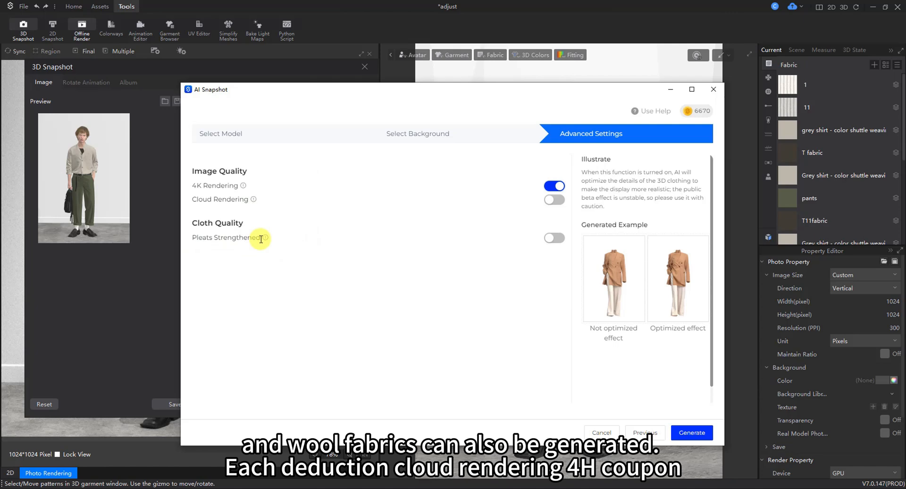
{"action": "mouse_move", "coordinate": [310, 273]}
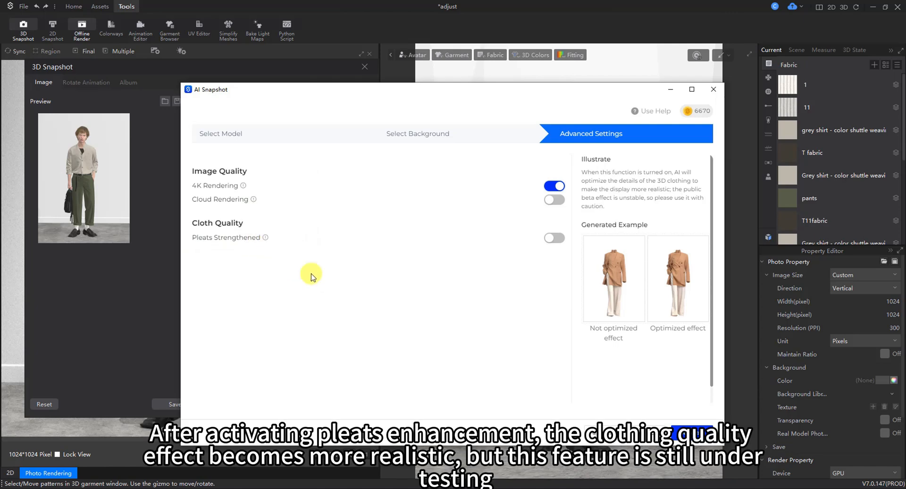
{"action": "left_click", "coordinate": [553, 238]}
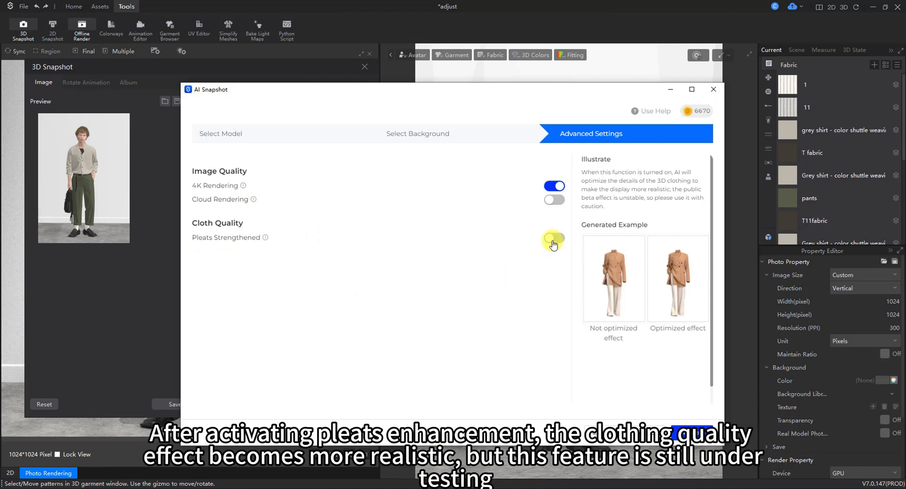
{"action": "left_click", "coordinate": [553, 238]}
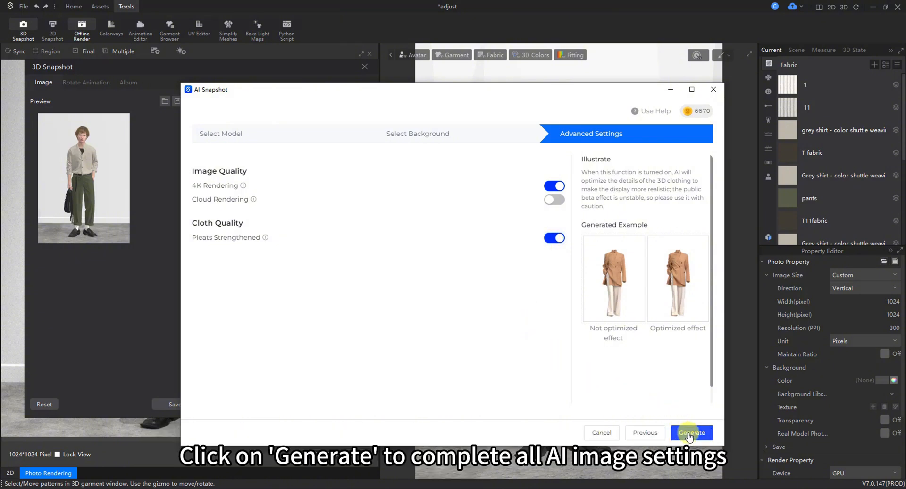
- Generate the AI snapshot task and view its upload status online via the success dialog
{"action": "left_click", "coordinate": [691, 432]}
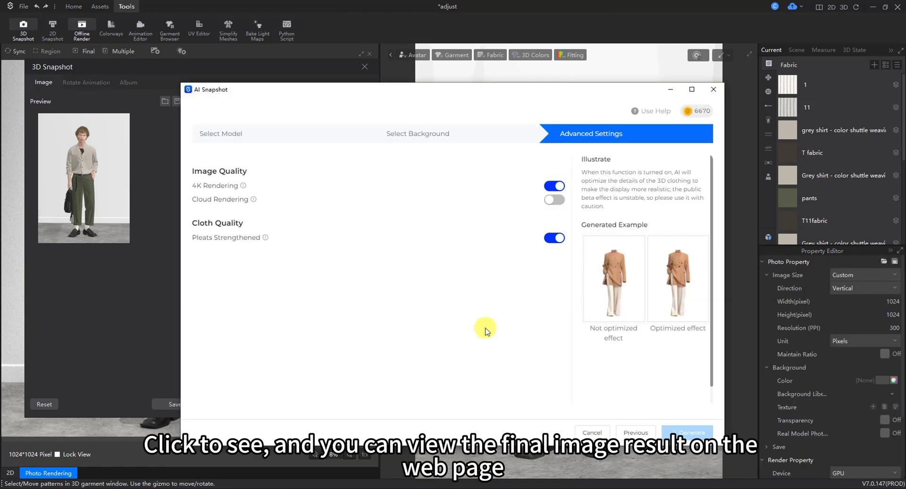
{"action": "left_click", "coordinate": [686, 433]}
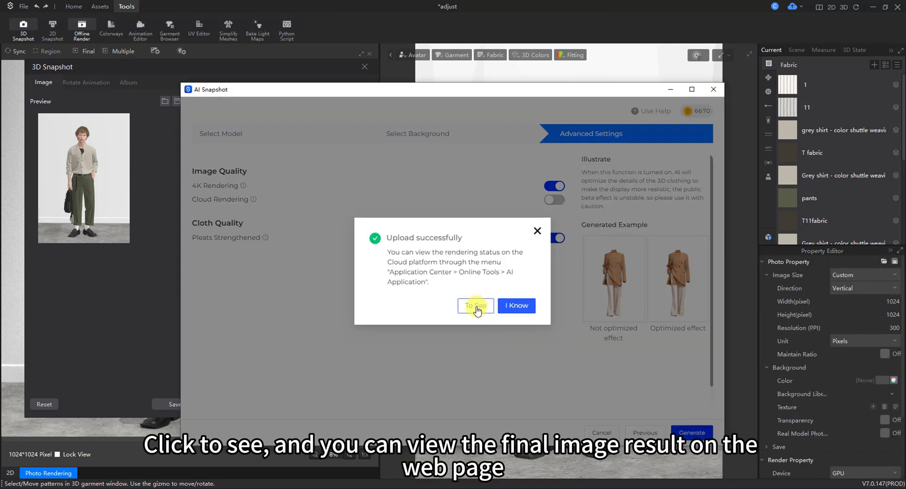
{"action": "left_click", "coordinate": [475, 305]}
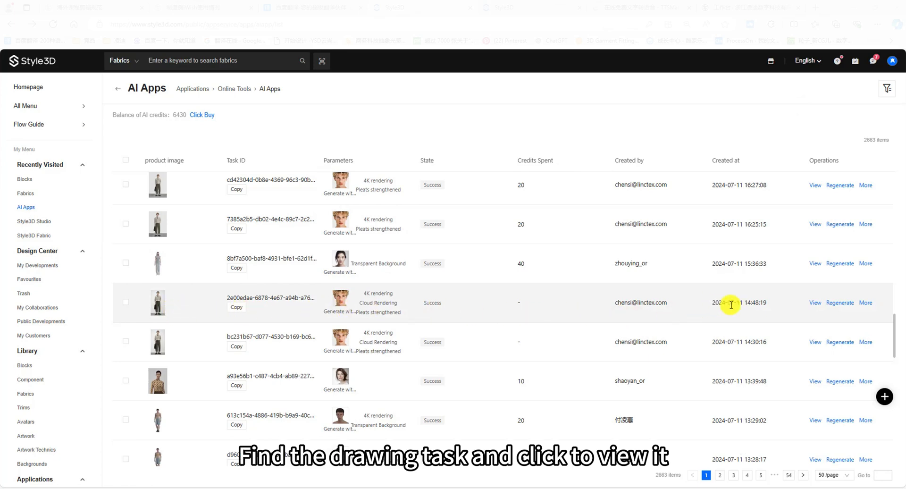
{"action": "left_click", "coordinate": [815, 303]}
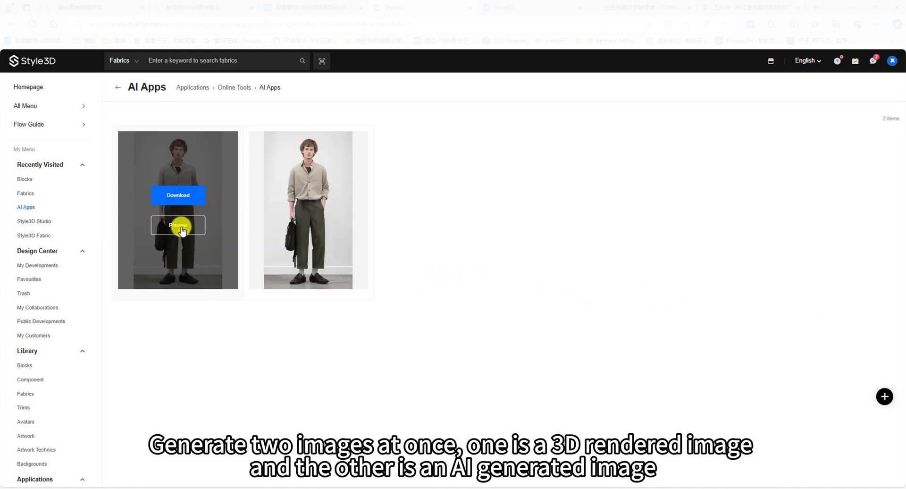
{"action": "left_click", "coordinate": [177, 225]}
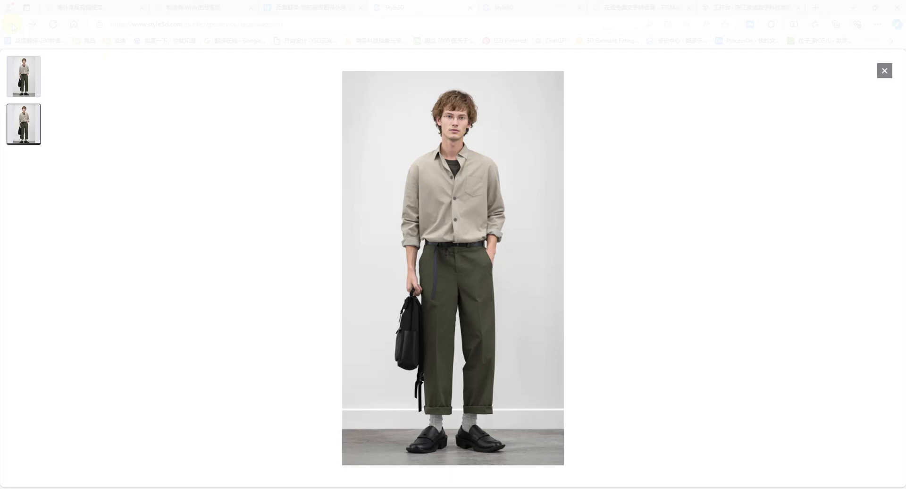
{"action": "left_click", "coordinate": [884, 71]}
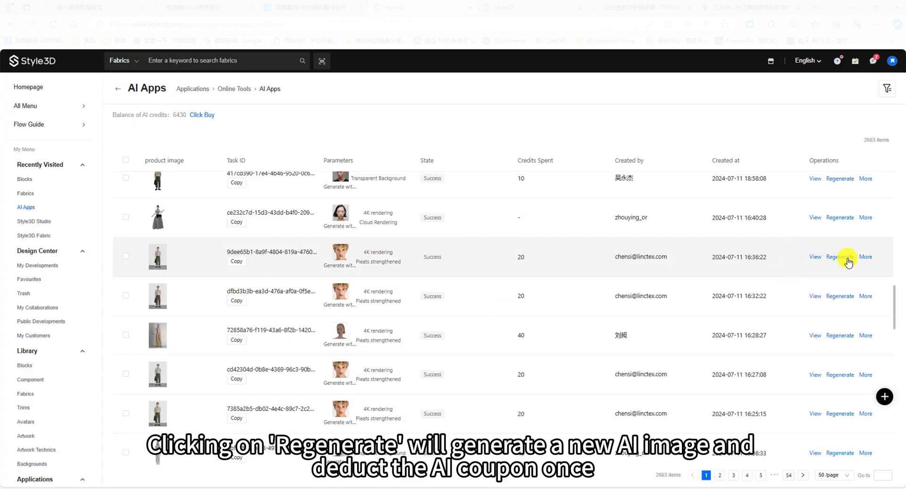
- Decline the 20-credit regenerate prompt and show more actions for the 16:36:22 task
{"action": "left_click", "coordinate": [840, 257]}
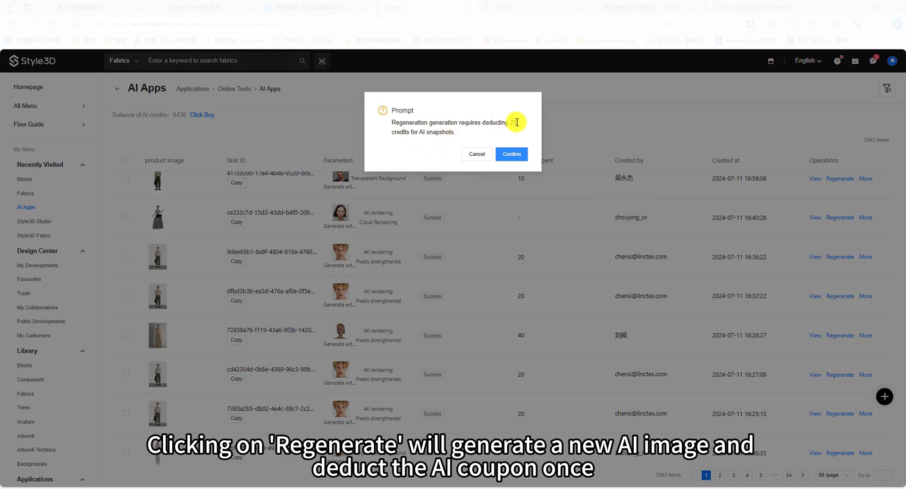
{"action": "mouse_move", "coordinate": [455, 140]}
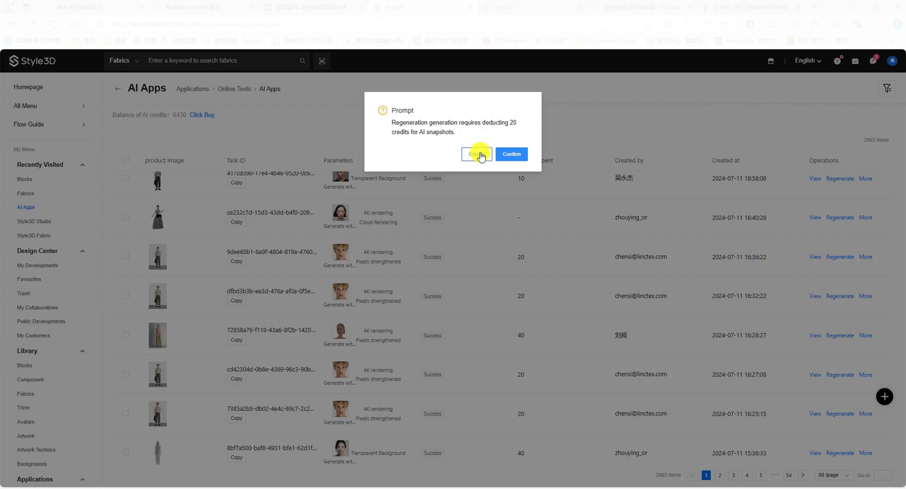
{"action": "left_click", "coordinate": [475, 153]}
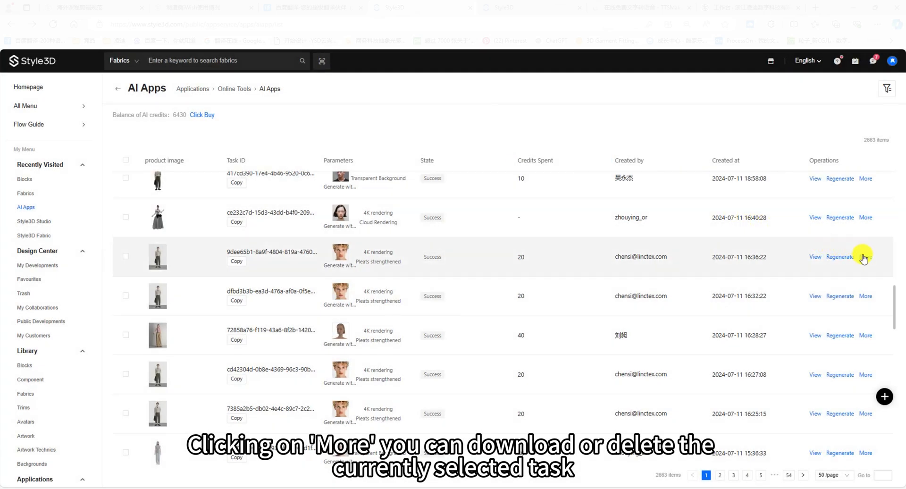
{"action": "left_click", "coordinate": [865, 257]}
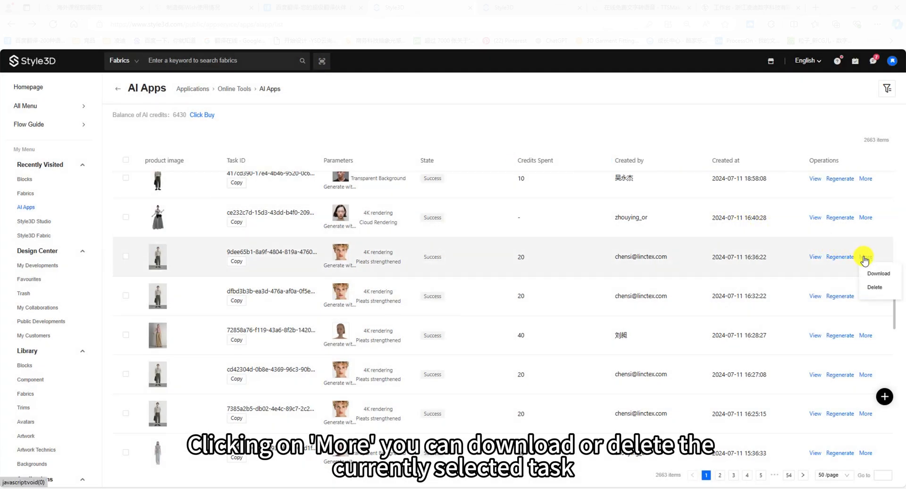